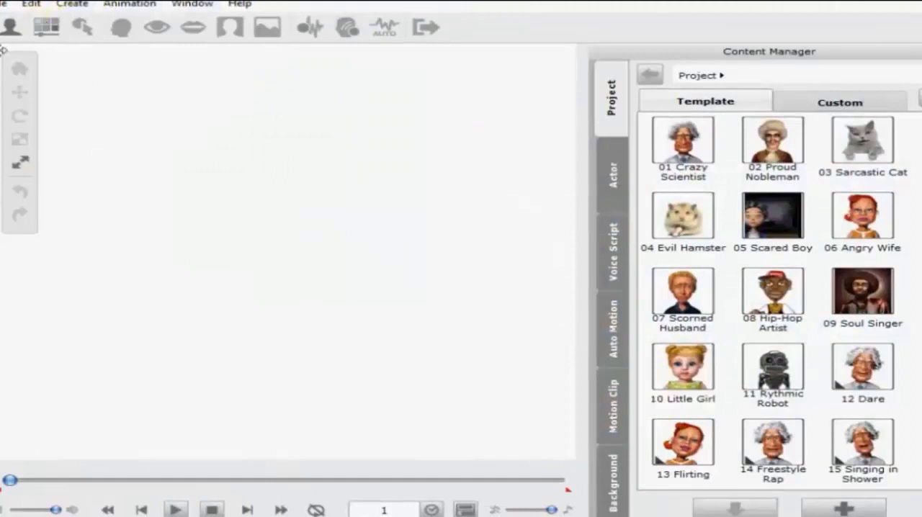
{"action": "mouse_move", "coordinate": [13, 27]}
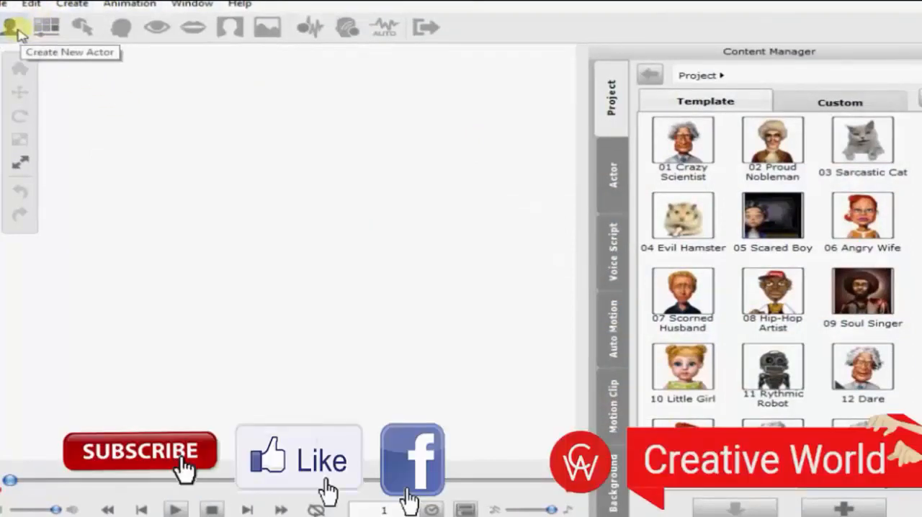
Step: Create a new actor from the desktop photo pexels-photo.jpg of a red apple
{"action": "left_click", "coordinate": [13, 26]}
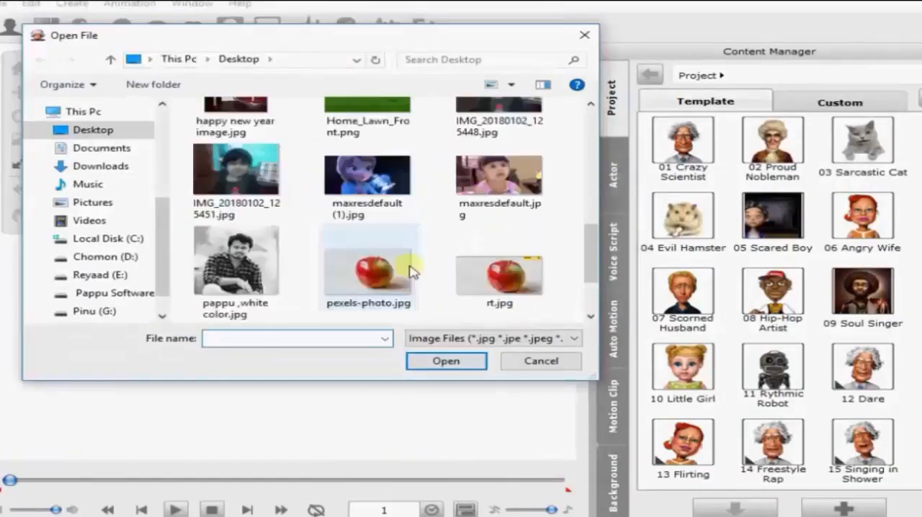
{"action": "left_click", "coordinate": [368, 266]}
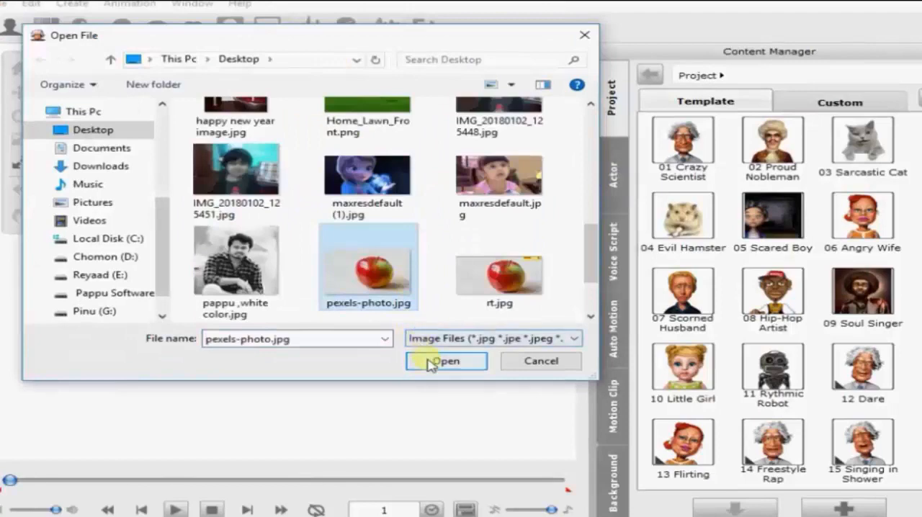
{"action": "left_click", "coordinate": [445, 361]}
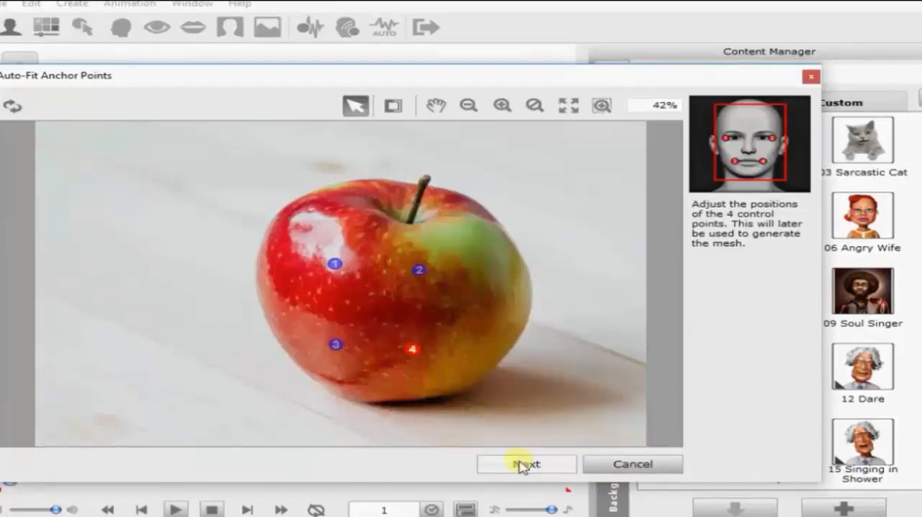
Step: Accept the four anchor point positions for eyes and mouth on the apple
{"action": "left_click", "coordinate": [526, 464]}
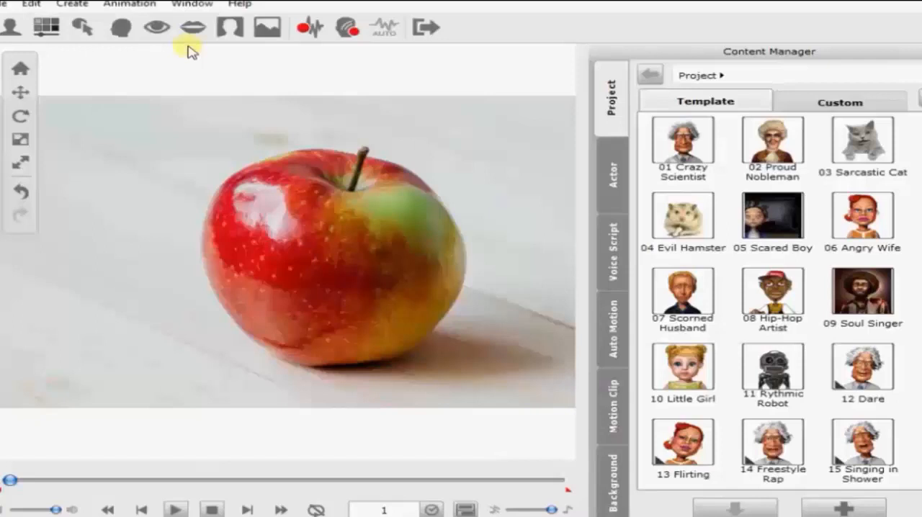
{"action": "mouse_move", "coordinate": [157, 27]}
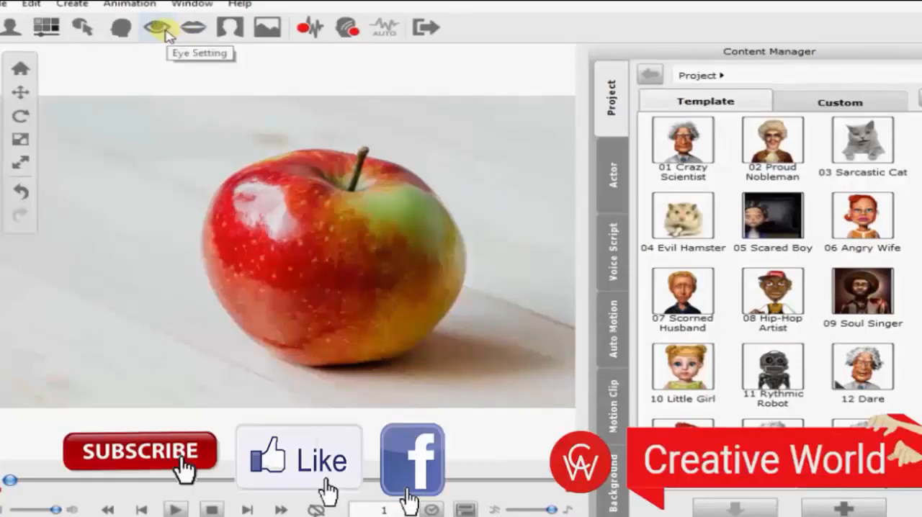
Step: Apply the Human Male_02 eye template to the apple
{"action": "left_click", "coordinate": [157, 27]}
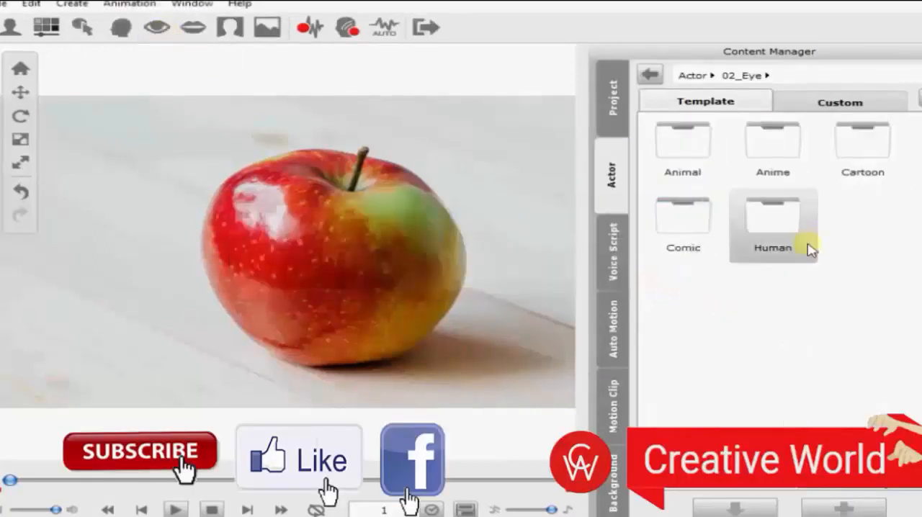
{"action": "double_click", "coordinate": [773, 216]}
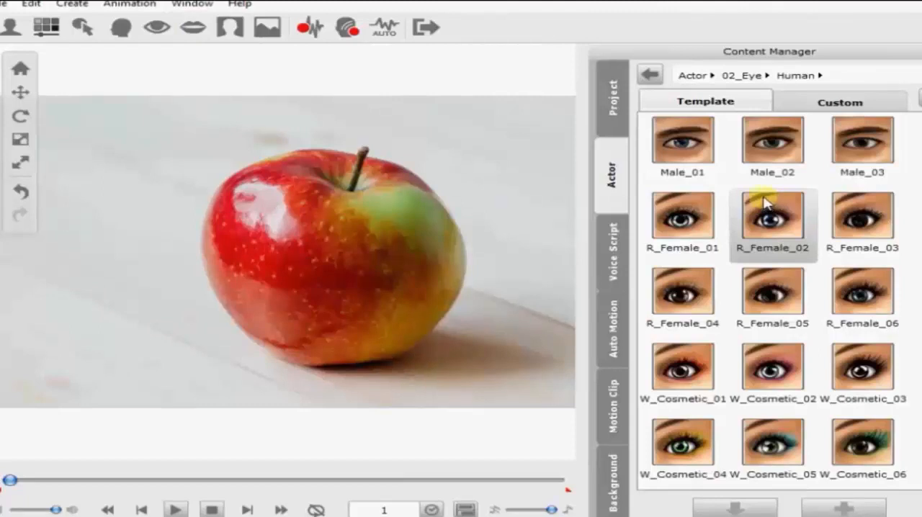
{"action": "left_click", "coordinate": [683, 144]}
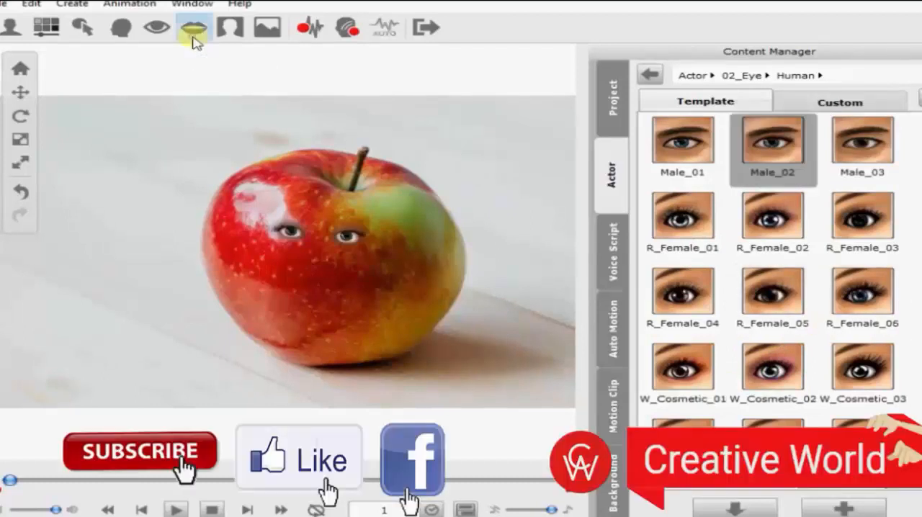
Step: Apply the comic-style teeth template to the apple and bring up audio import options
{"action": "left_click", "coordinate": [192, 26]}
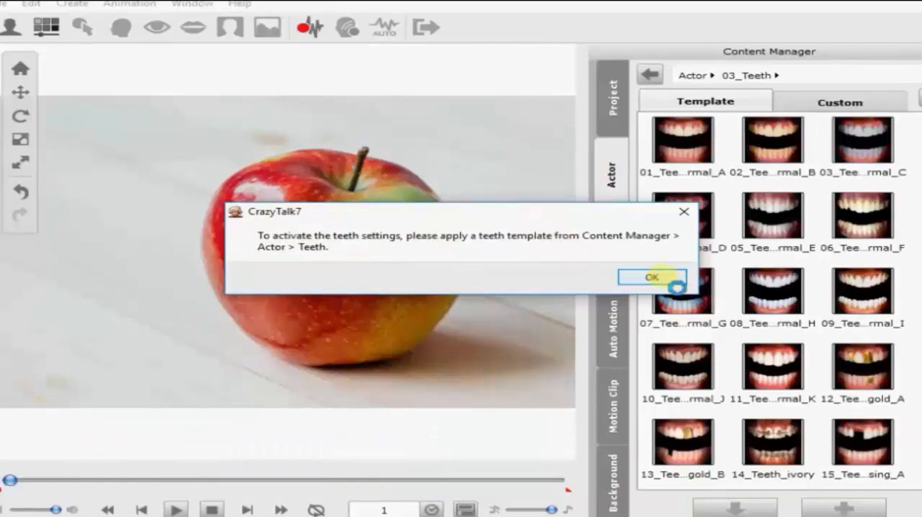
{"action": "left_click", "coordinate": [651, 278]}
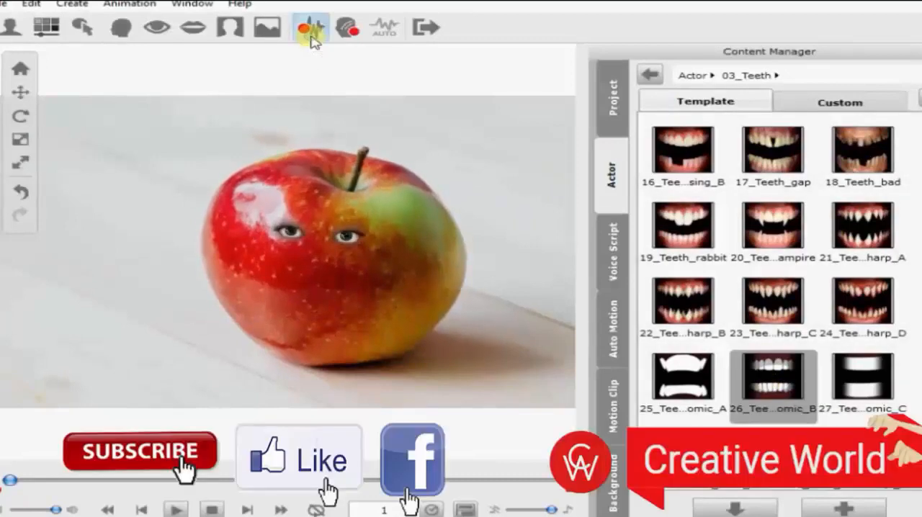
{"action": "left_click", "coordinate": [311, 27]}
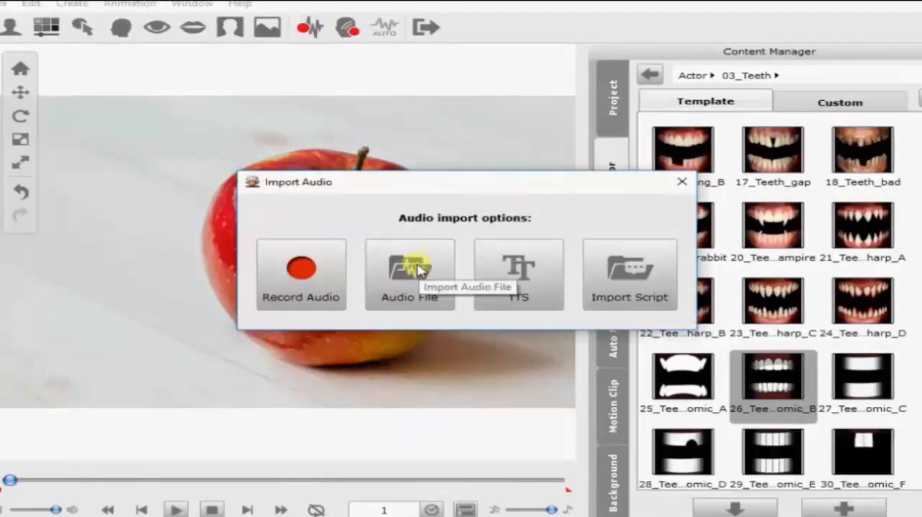
{"action": "mouse_move", "coordinate": [472, 290]}
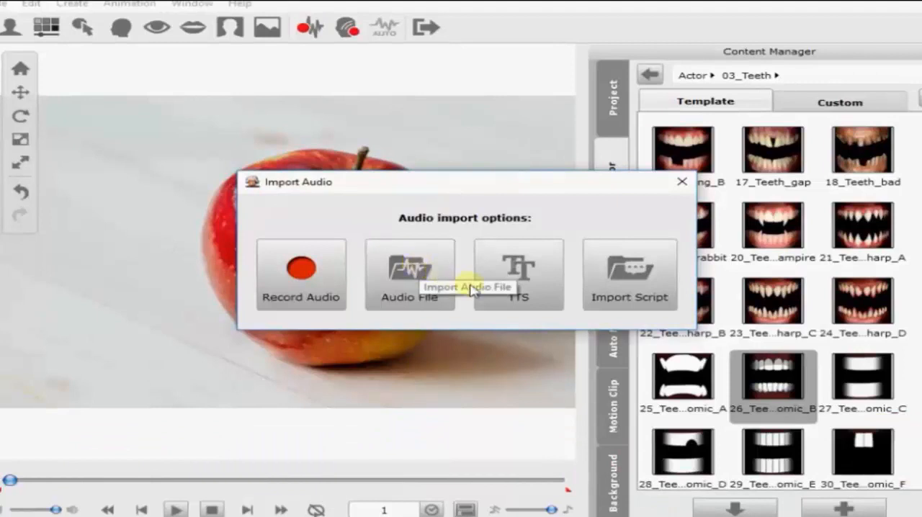
{"action": "mouse_move", "coordinate": [303, 306]}
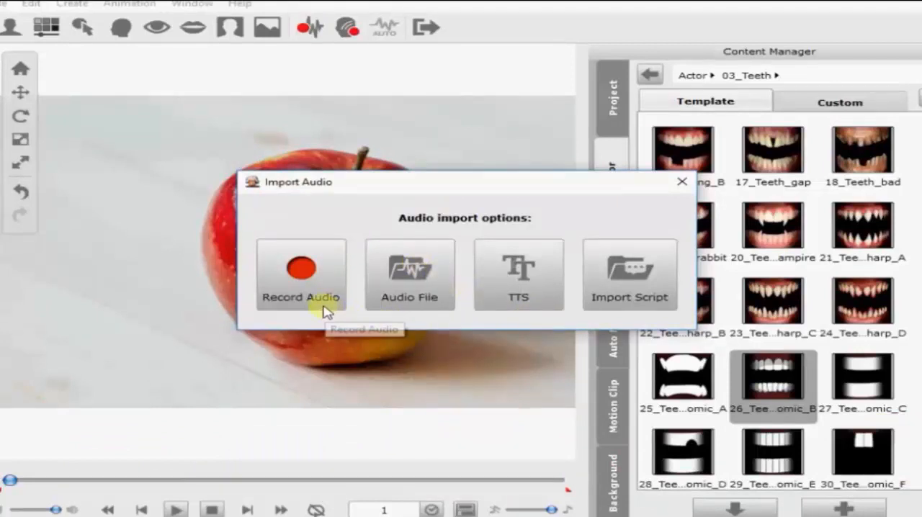
Step: Record and accept a microphone voice clip, with Talk Mode auto motion
{"action": "left_click", "coordinate": [300, 275]}
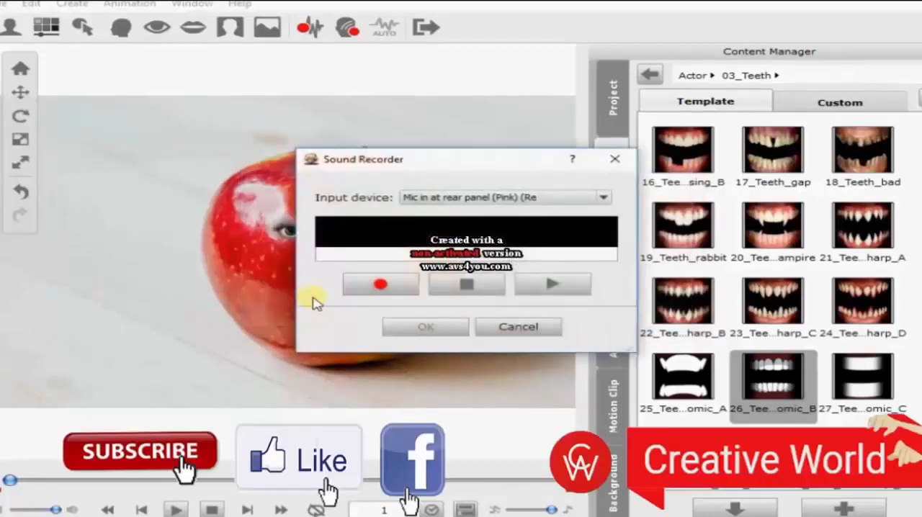
{"action": "mouse_move", "coordinate": [374, 292]}
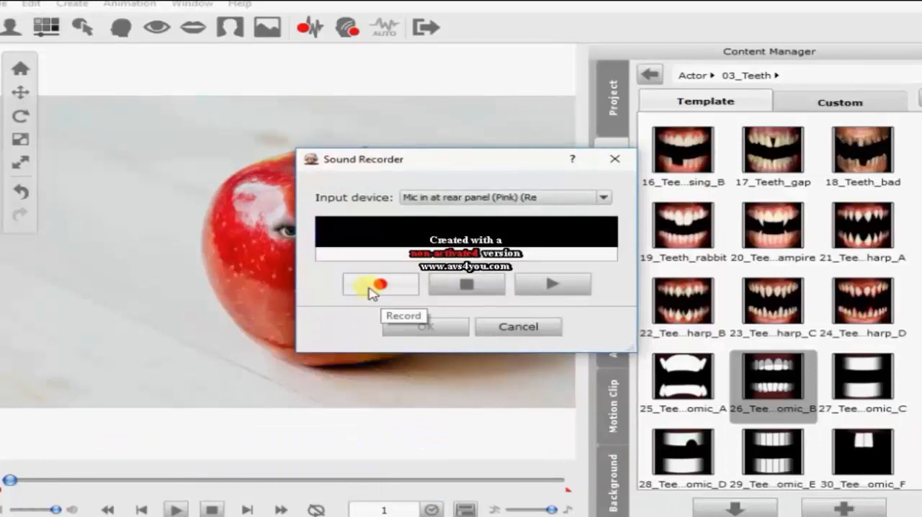
{"action": "left_click", "coordinate": [379, 284]}
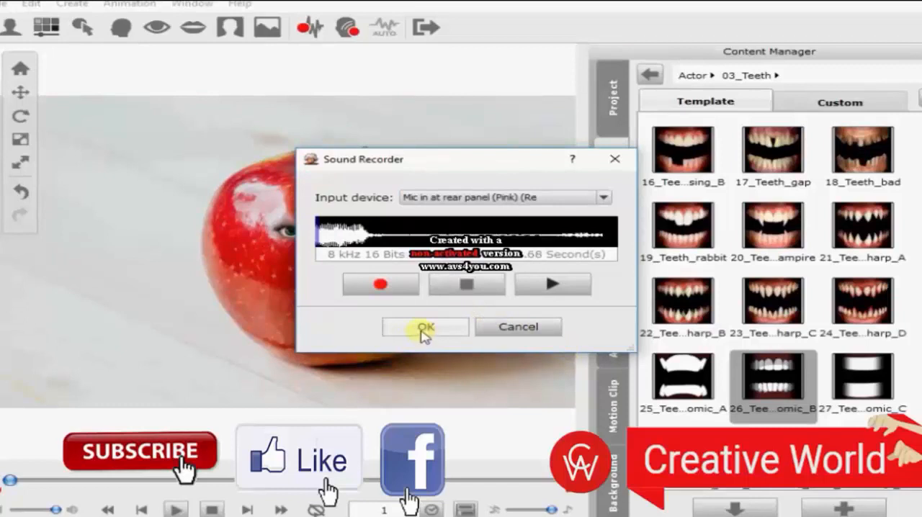
{"action": "left_click", "coordinate": [425, 326]}
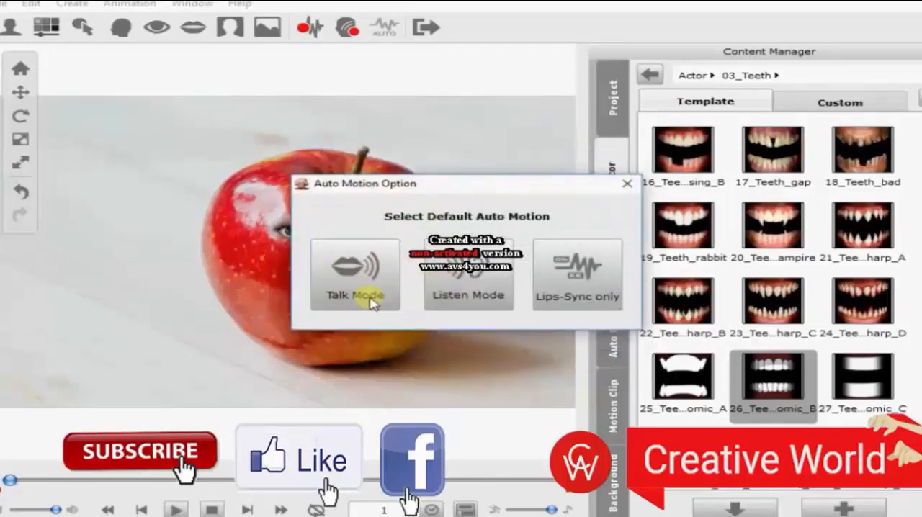
{"action": "left_click", "coordinate": [354, 275]}
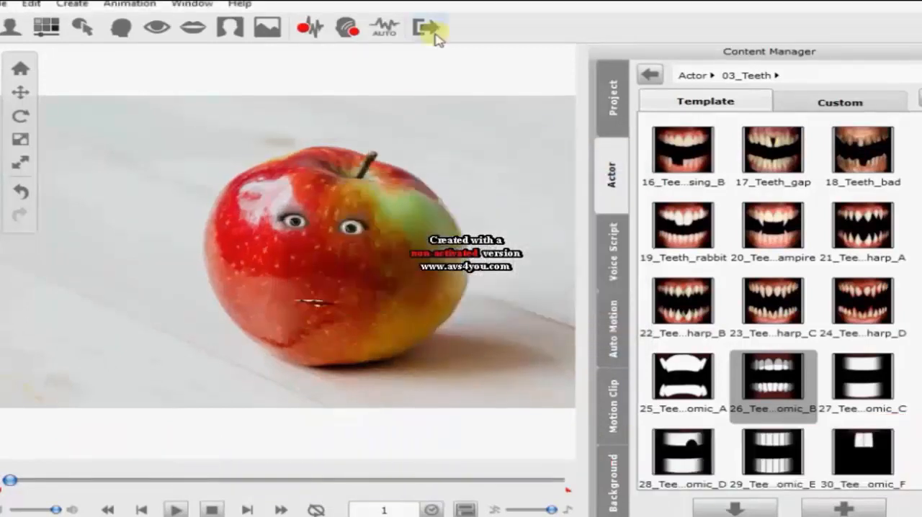
Step: Export the animation in AVI format, naming the file and confirming the codec
{"action": "left_click", "coordinate": [429, 27]}
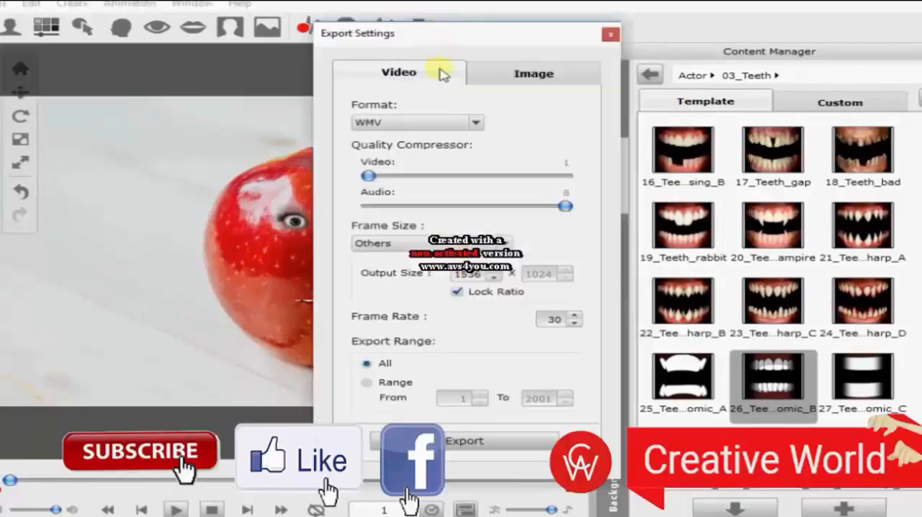
{"action": "left_click", "coordinate": [475, 123]}
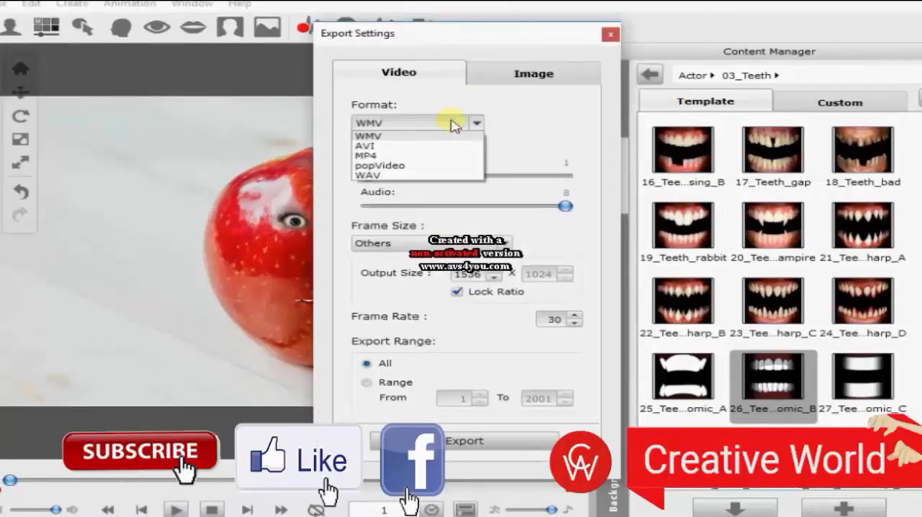
{"action": "left_click", "coordinate": [365, 147]}
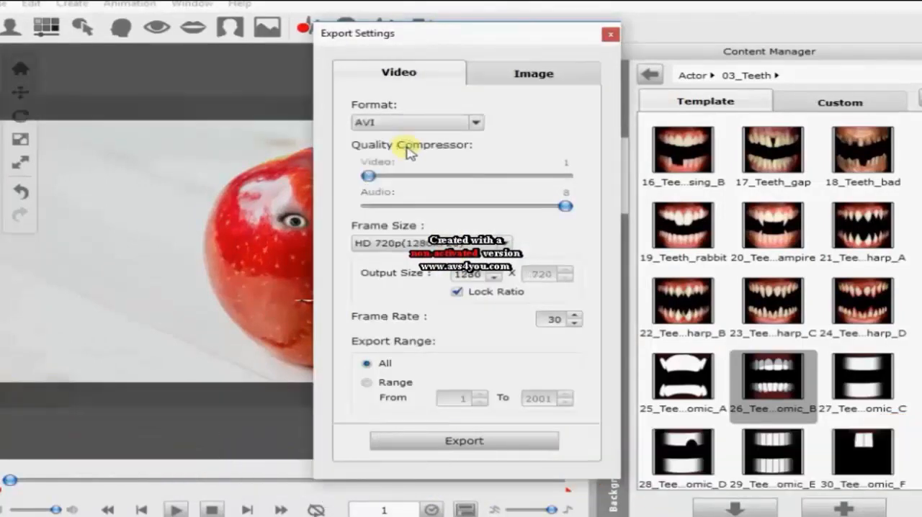
{"action": "mouse_move", "coordinate": [540, 310]}
{"action": "type", "text": "apple"}
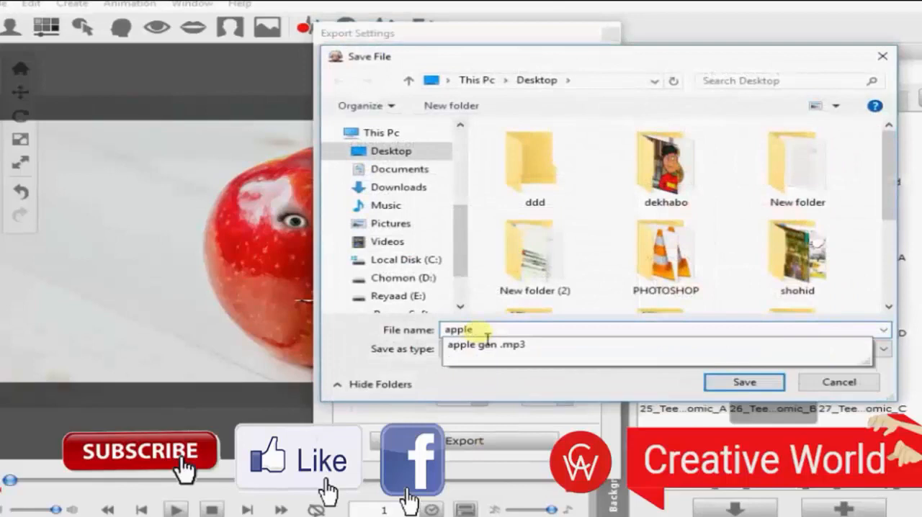
{"action": "type", "text": "talk"}
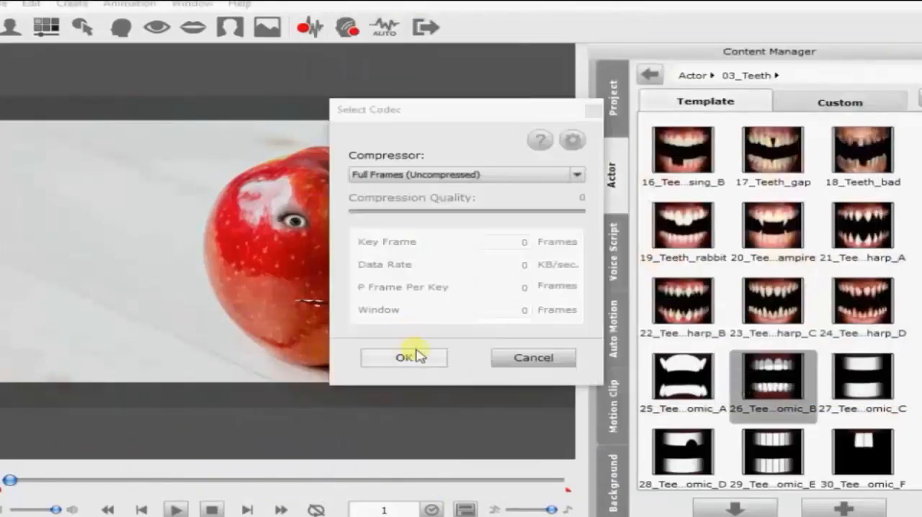
{"action": "left_click", "coordinate": [404, 358]}
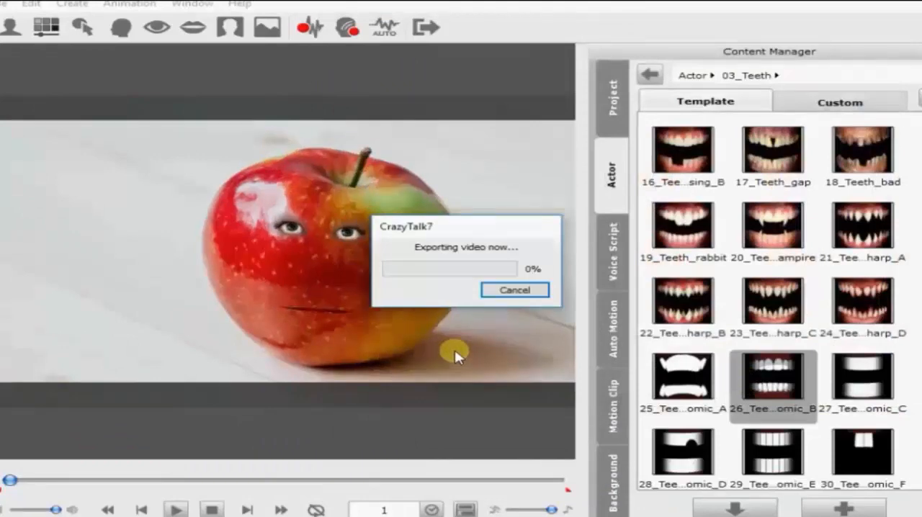